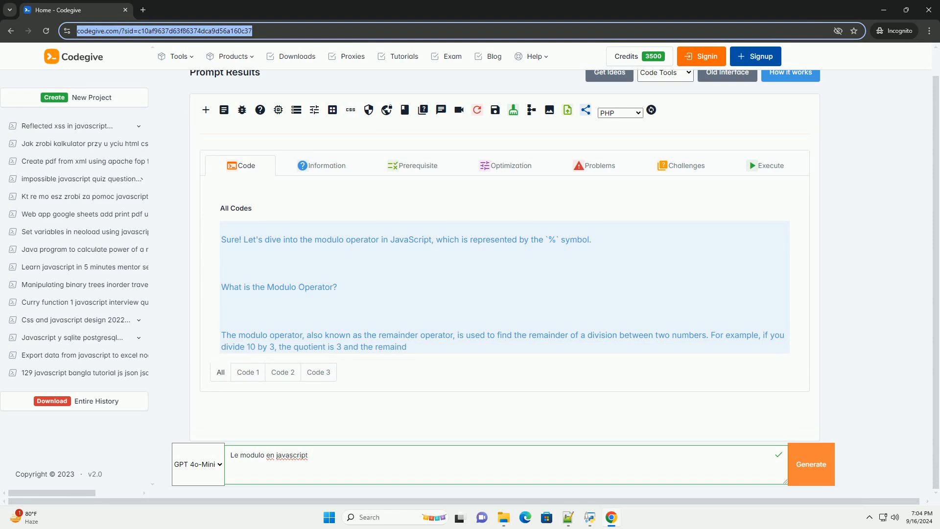
scroll(down, 3)
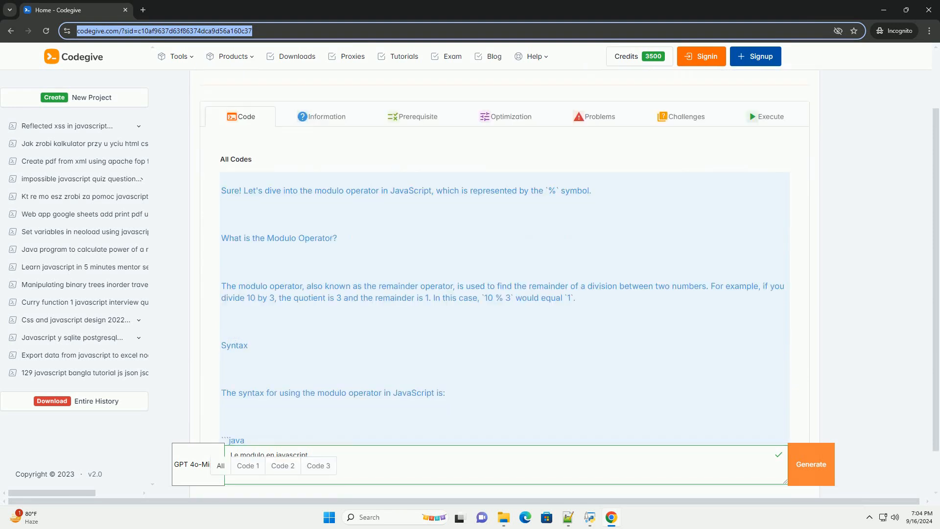
scroll(down, 3)
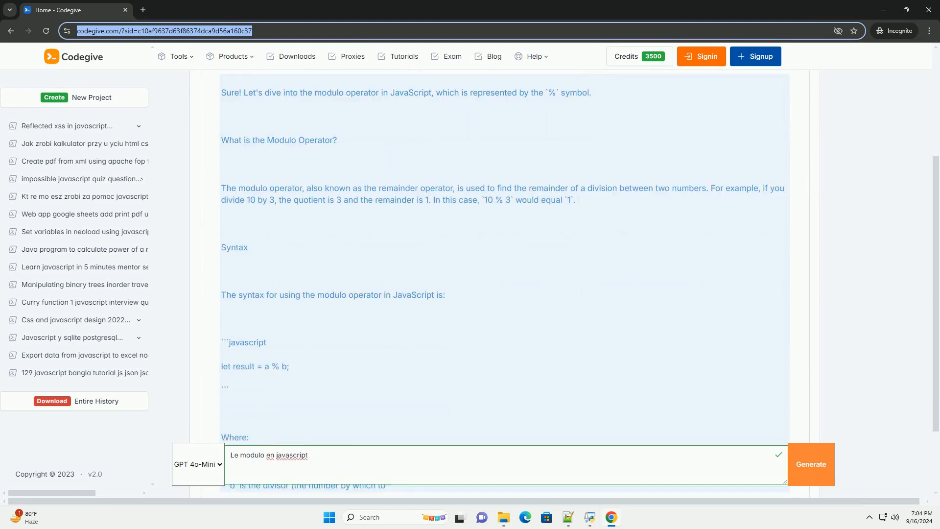
scroll(down, 3)
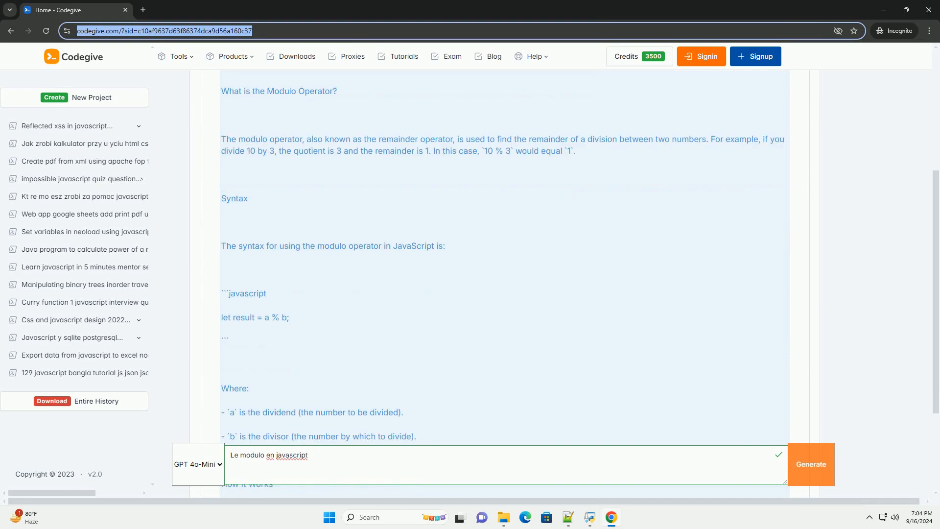
scroll(down, 3)
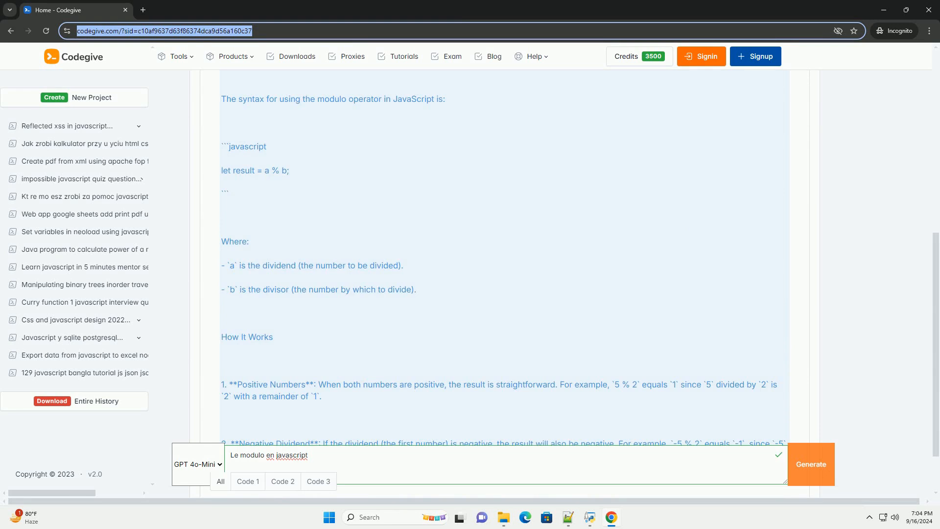
scroll(down, 3)
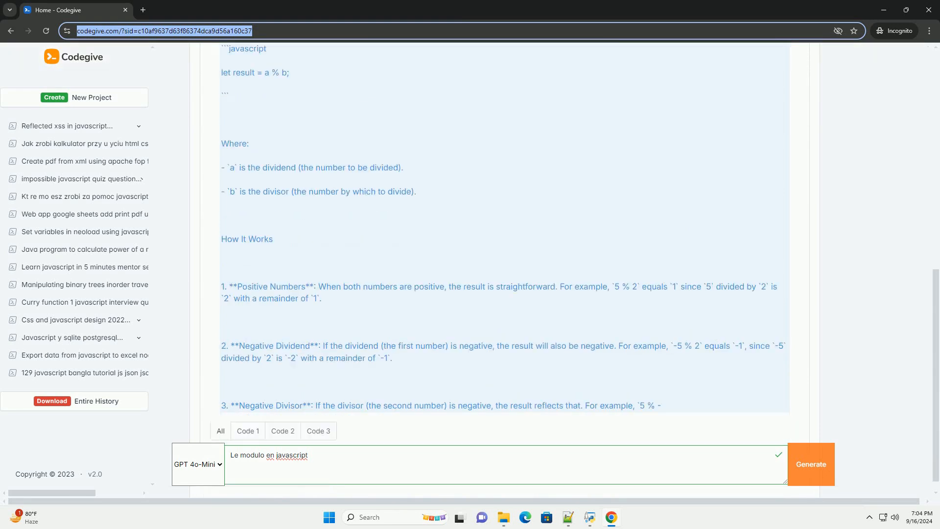
scroll(down, 3)
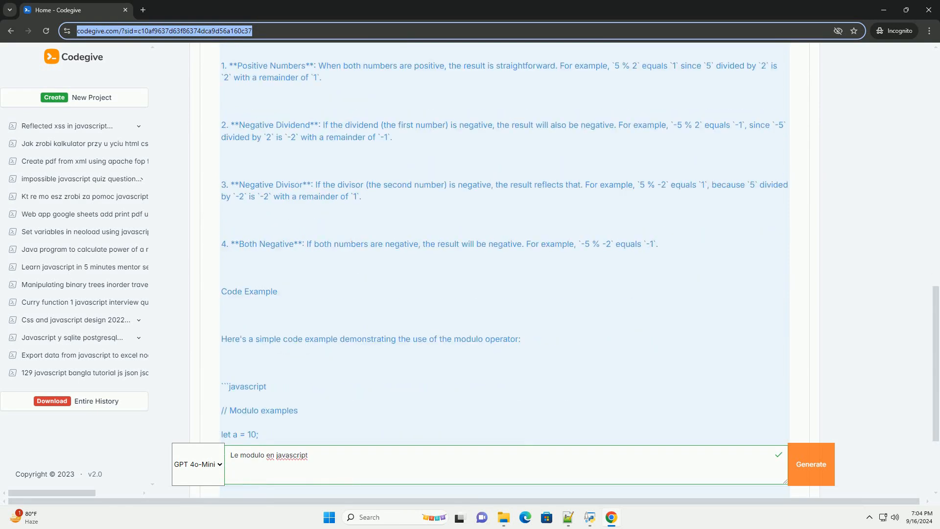
scroll(down, 3)
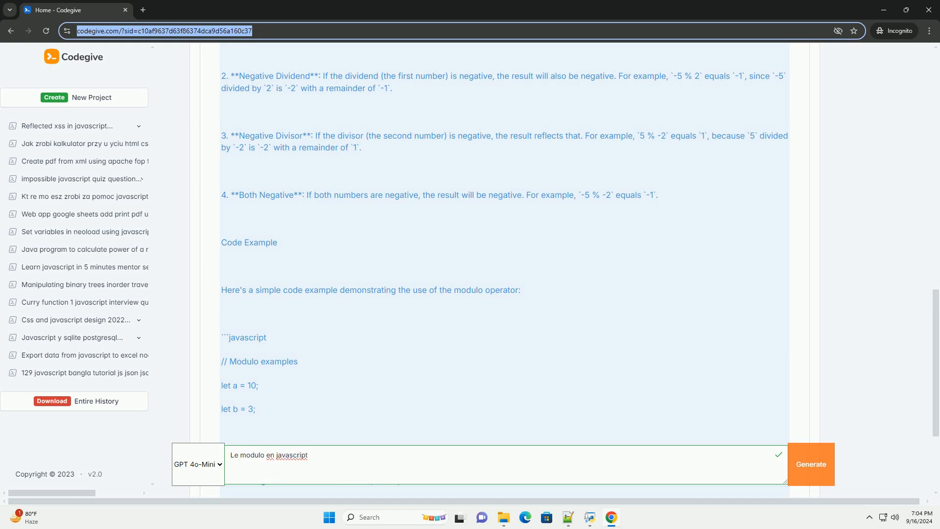
scroll(down, 3)
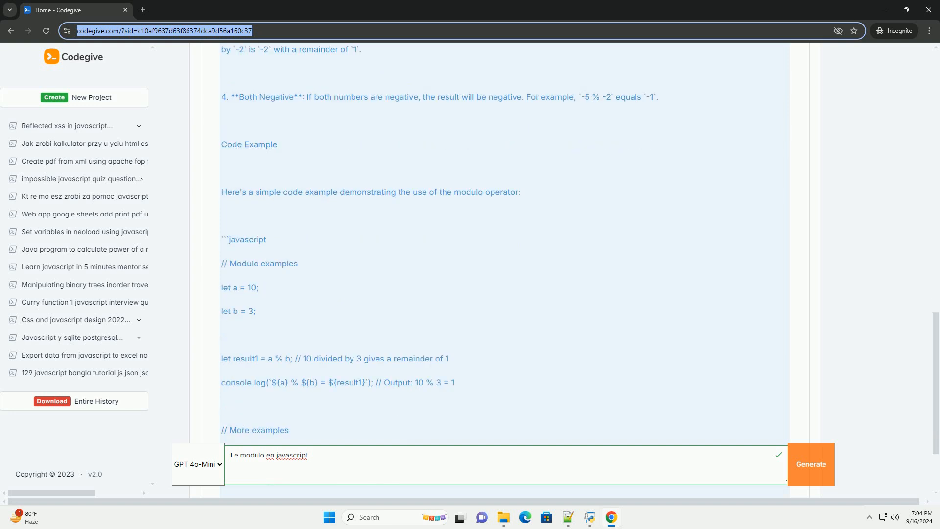
scroll(down, 3)
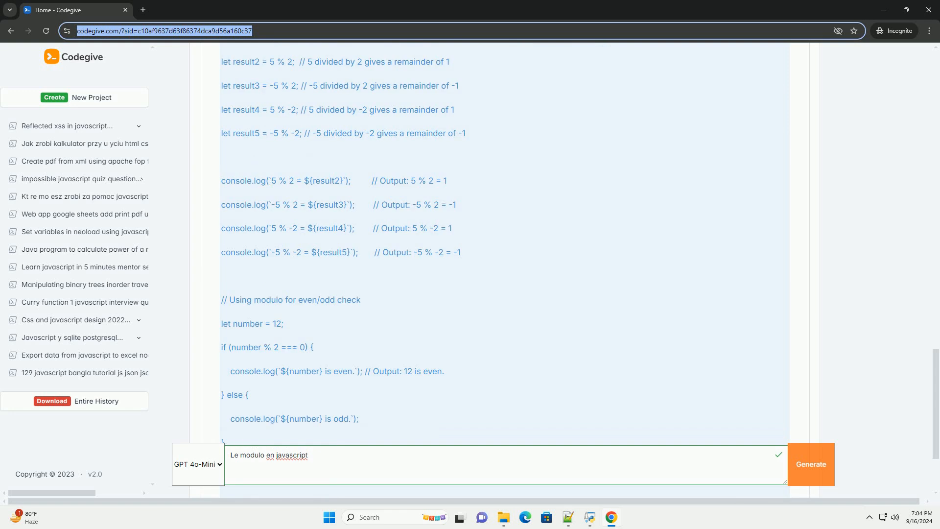
scroll(down, 3)
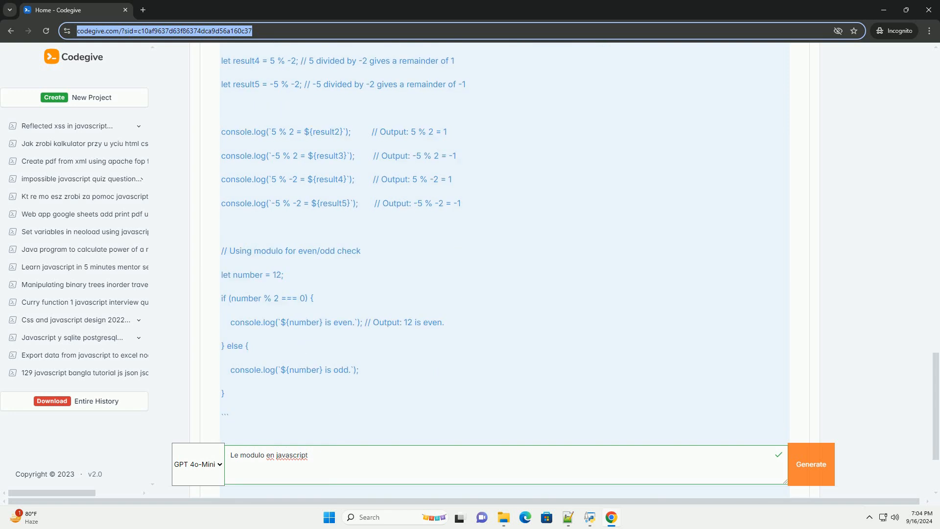
scroll(down, 3)
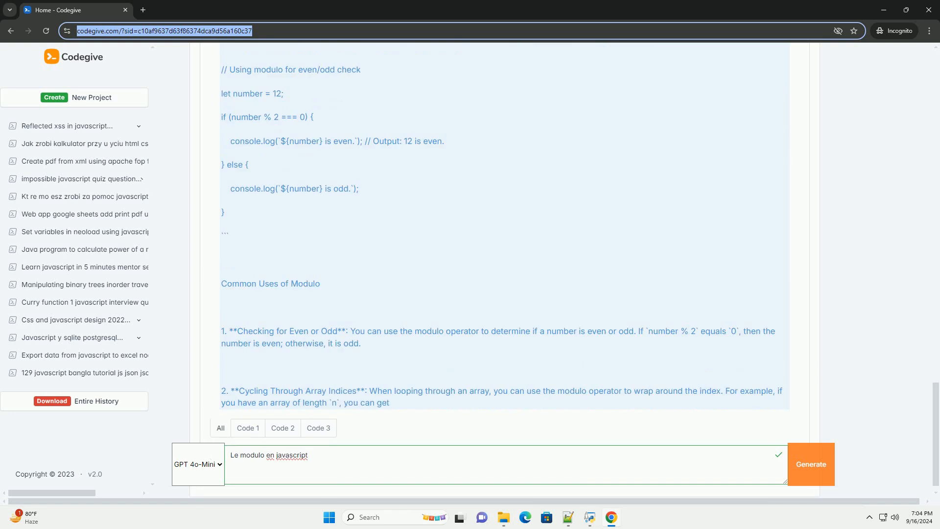
scroll(down, 3)
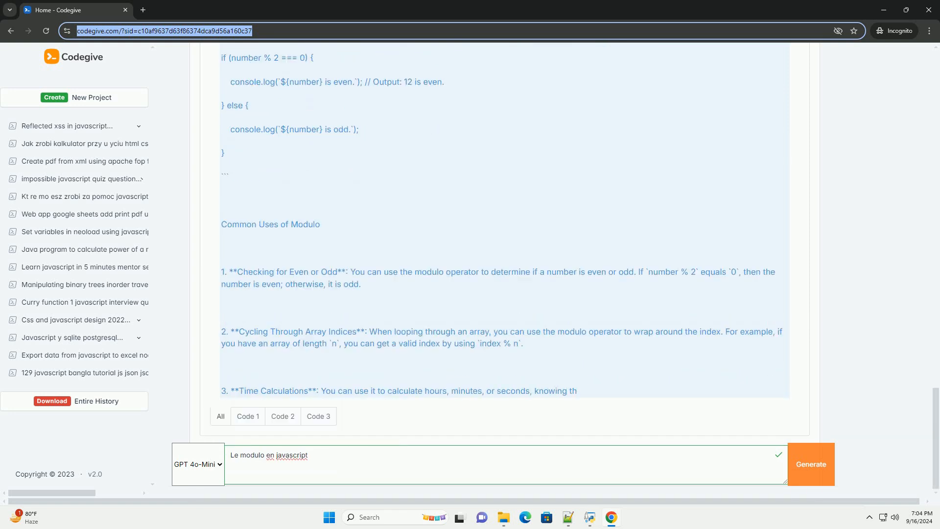